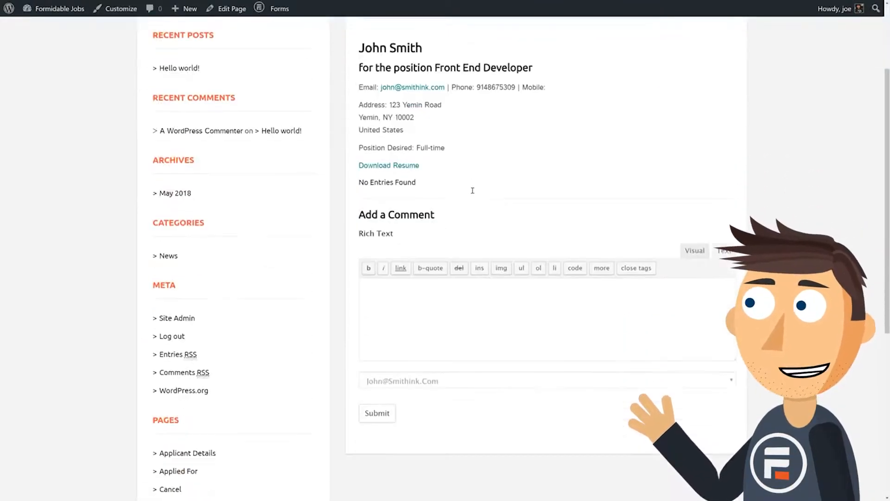
Begin the comment 'John seems' in the applicant's Add a Comment box
scroll("down", 3)
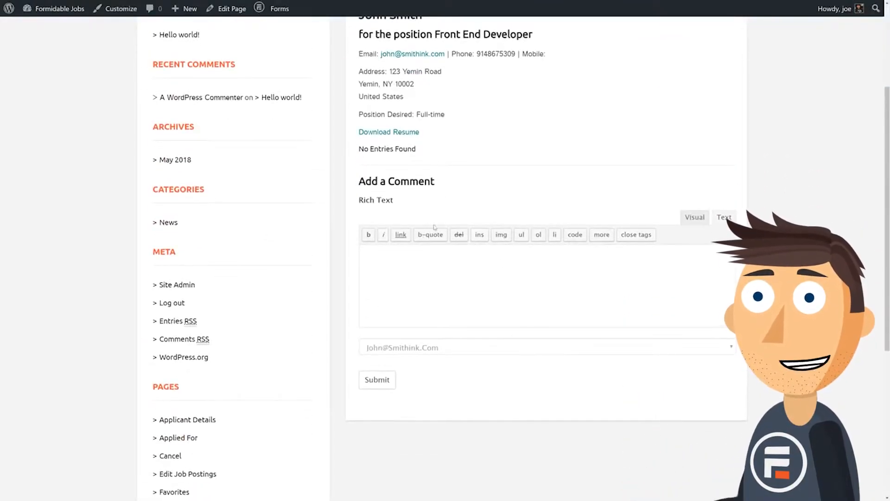
type("John seems")
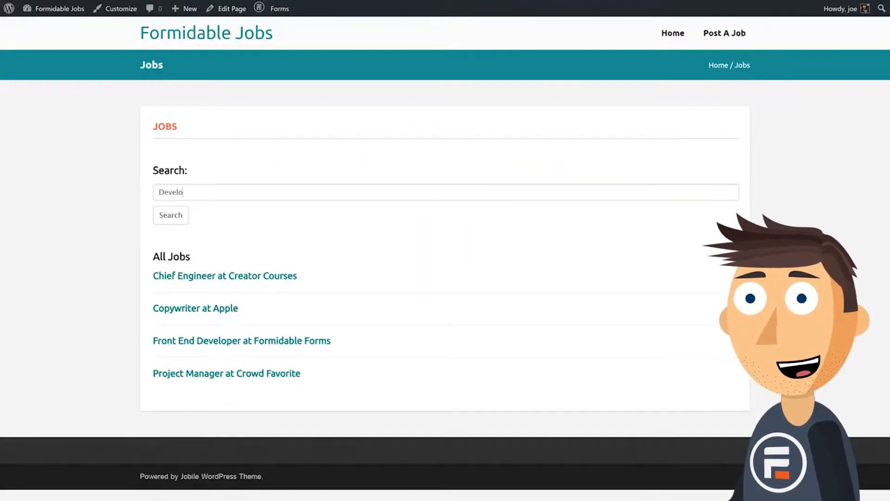
Search the jobs for 'Developer', leaving only Front End Developer at Formidable Forms
left_click(171, 215)
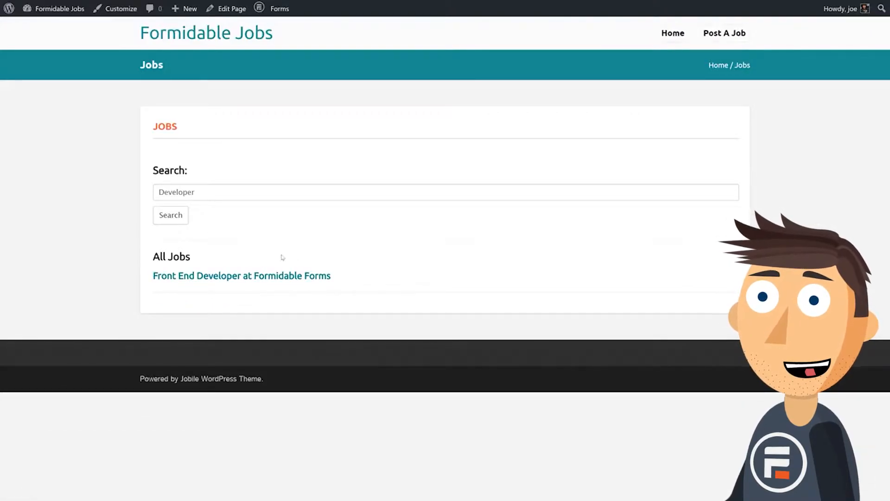
left_click(241, 275)
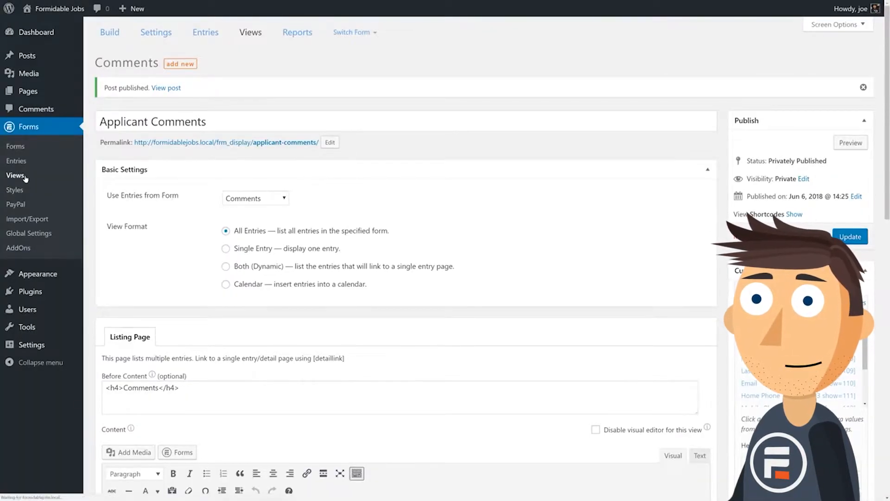
Go to Forms > Views to list all six Formidable views
left_click(14, 175)
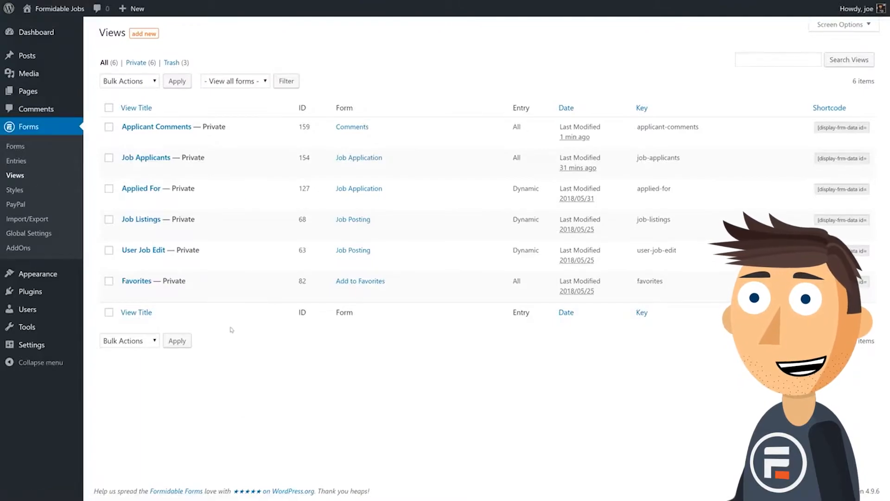
mouse_move(156, 127)
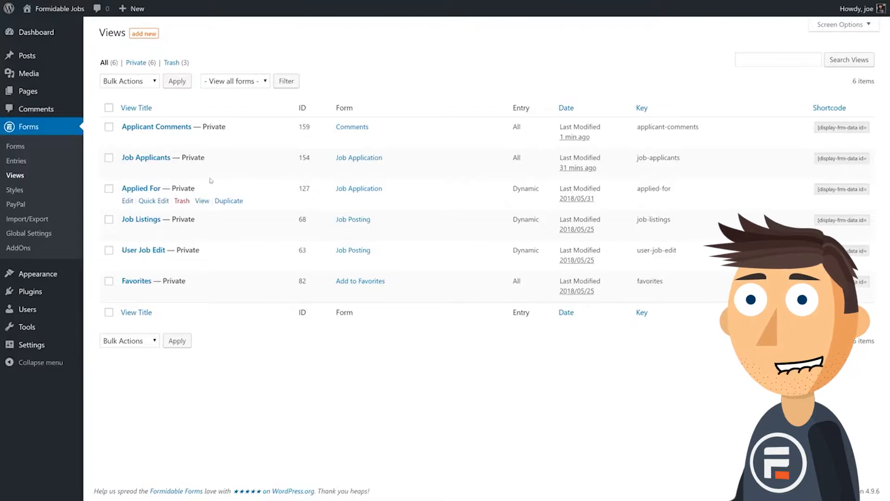
left_click(146, 157)
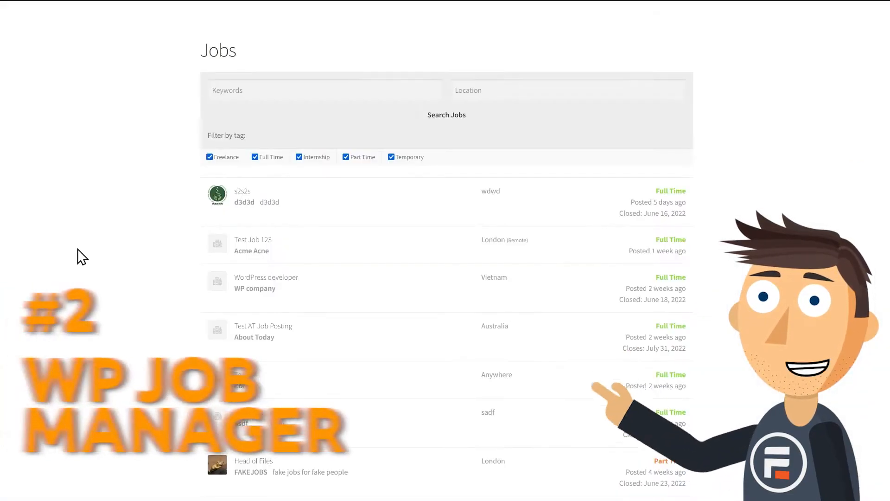
mouse_move(349, 149)
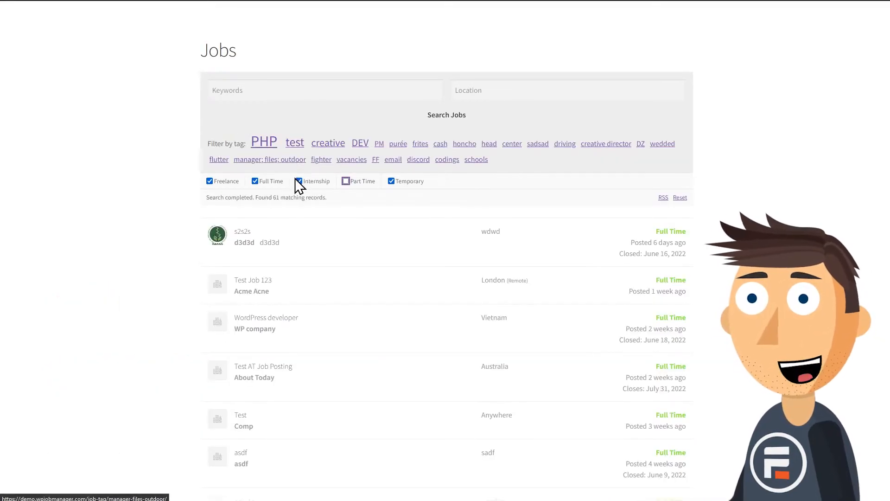
Exclude internship and part-time jobs, then filter by the 'creative director' tag
left_click(299, 181)
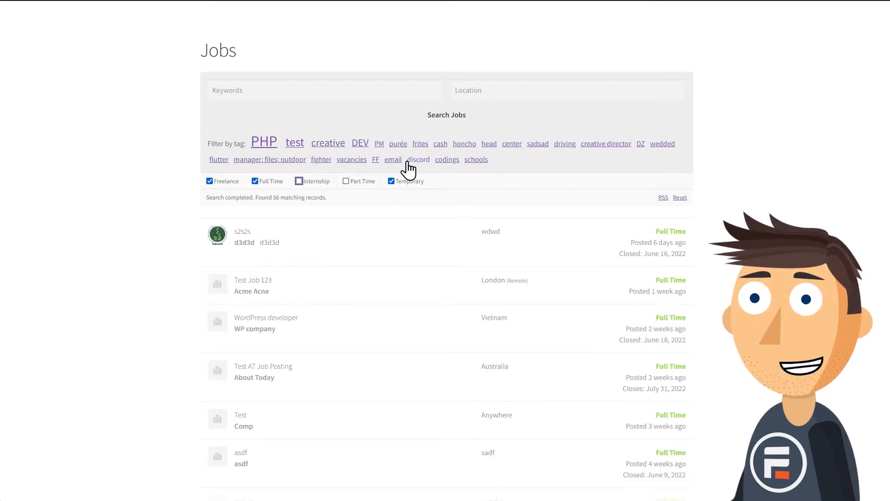
mouse_move(535, 153)
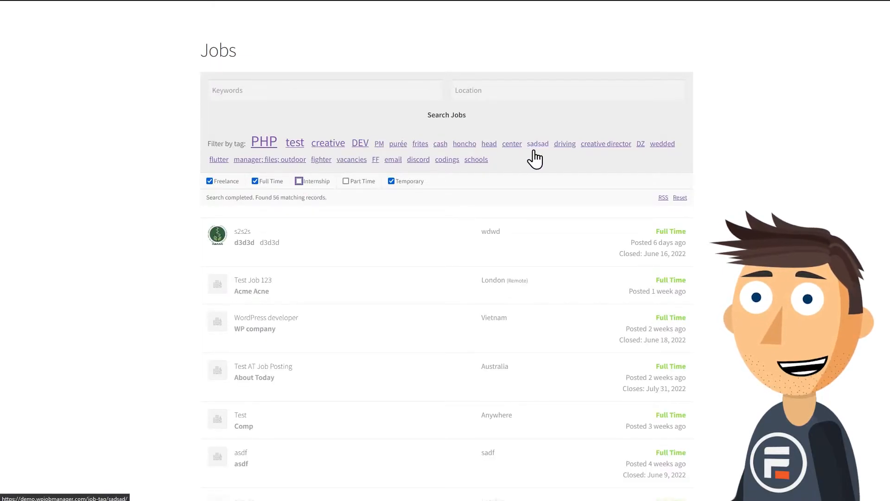
left_click(606, 143)
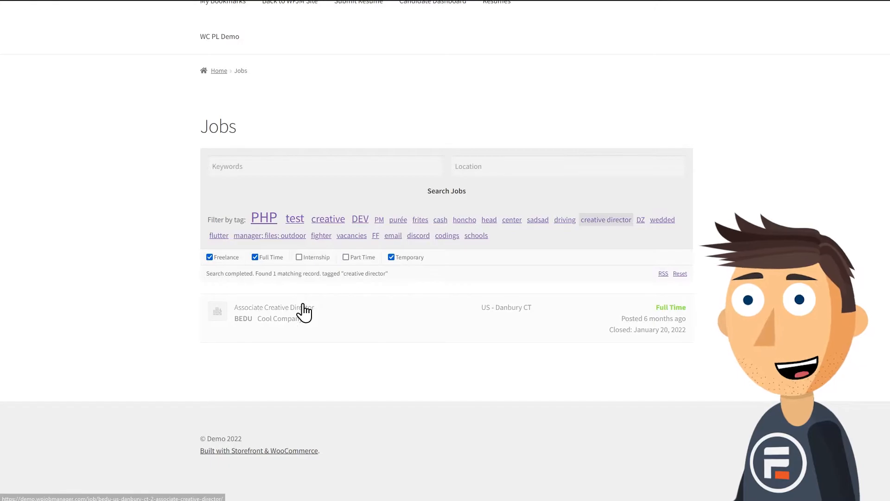
Browse the Associate Creative Director job, the Post a Job form, and the My Bookmarks page
left_click(262, 307)
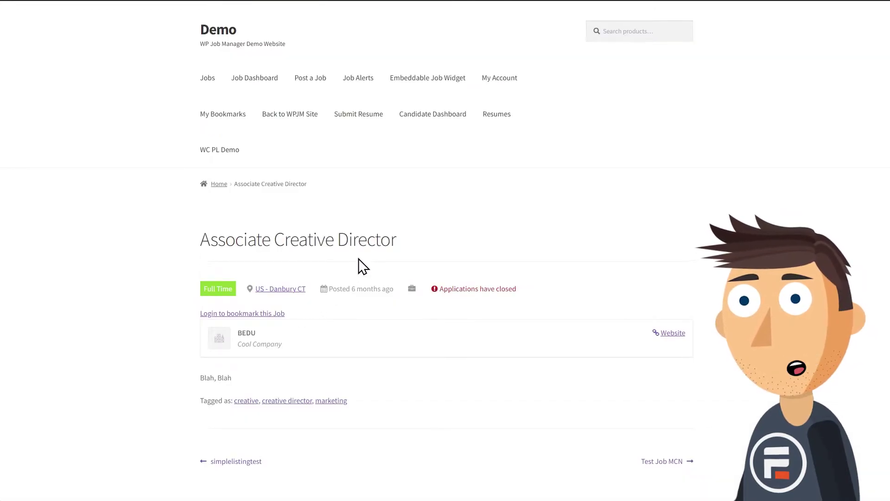
scroll("down", 3)
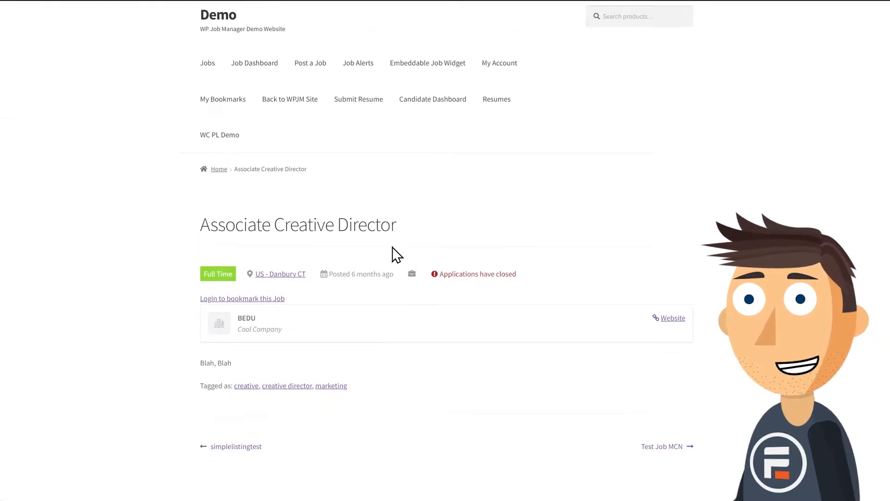
left_click(310, 62)
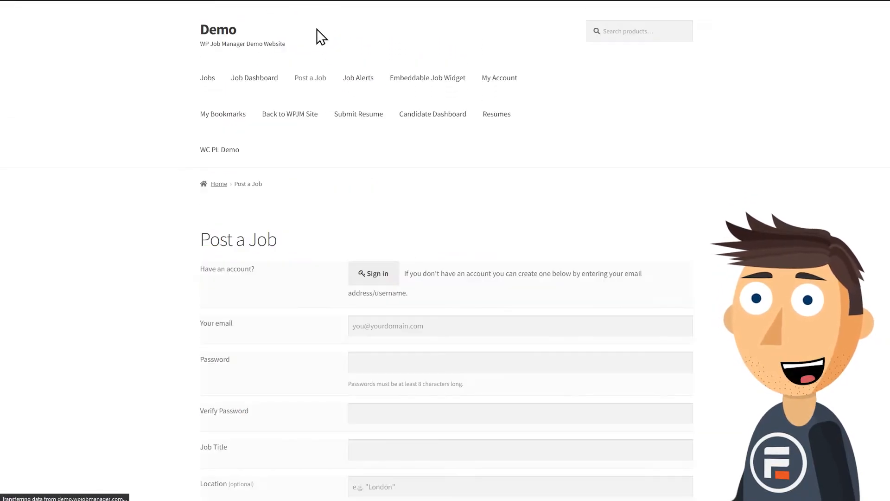
scroll("down", 3)
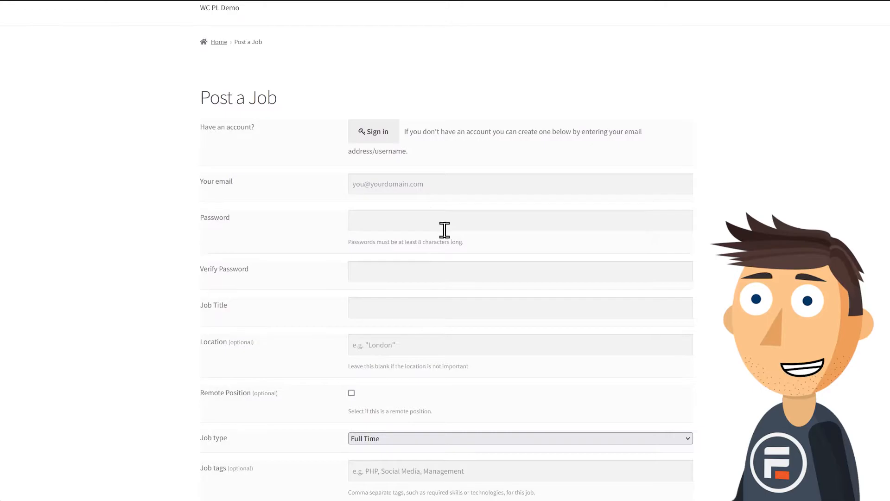
scroll("up", 3)
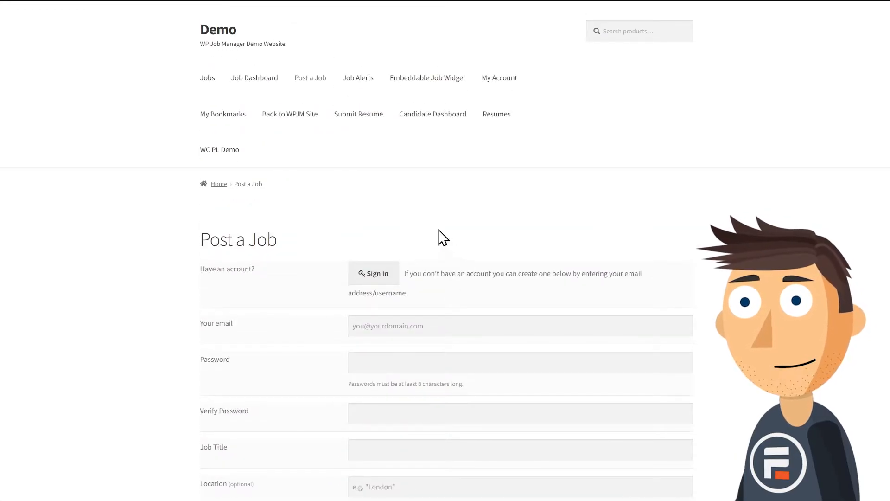
mouse_move(237, 123)
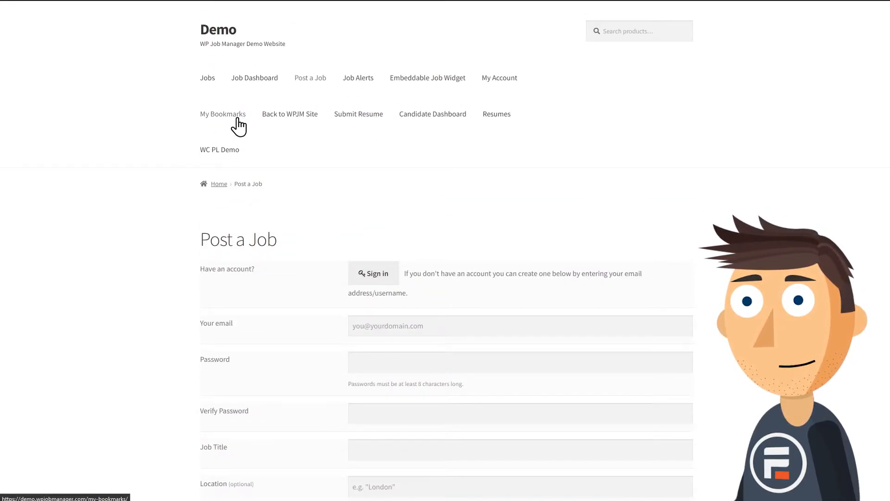
left_click(222, 113)
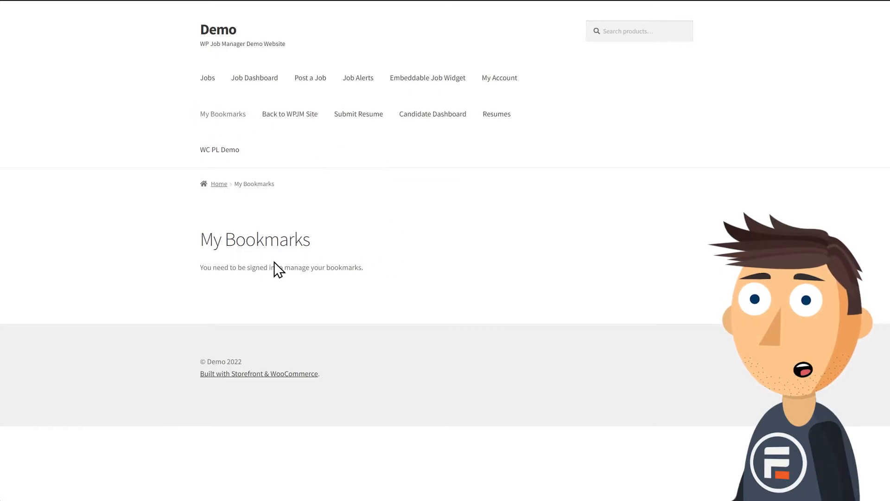
mouse_move(335, 99)
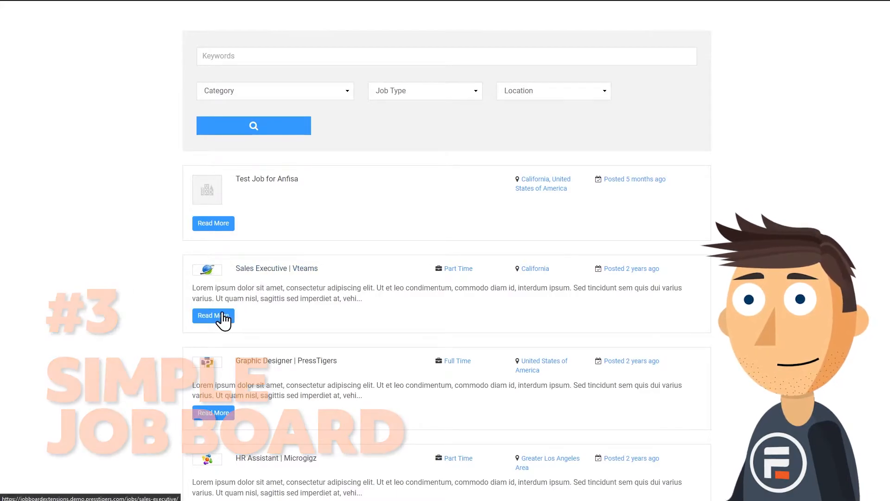
Read through the Sales Executive job posting
left_click(213, 315)
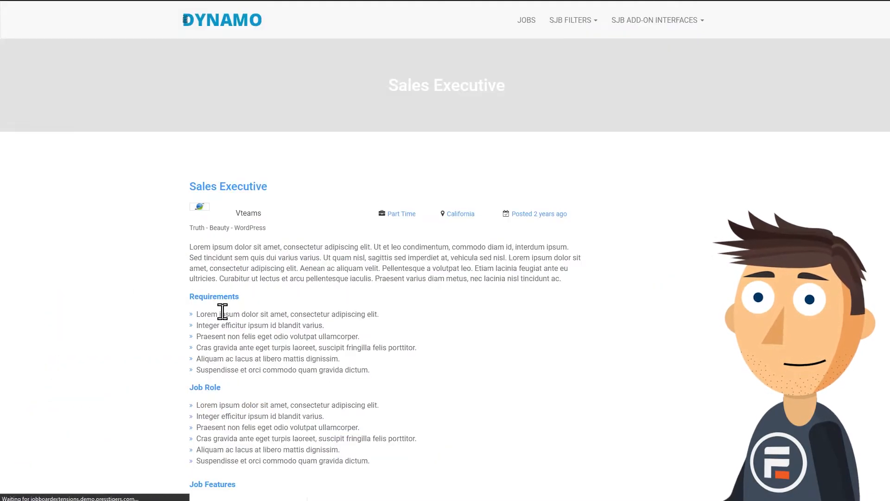
scroll("down", 3)
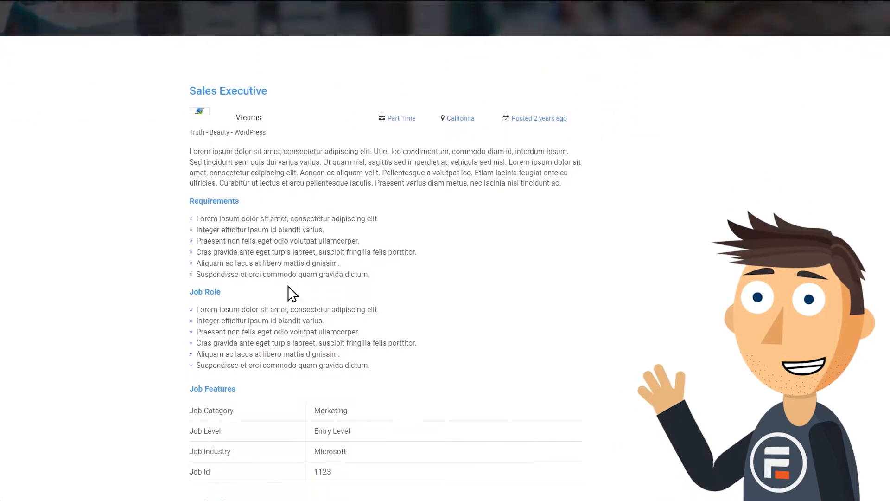
scroll("down", 3)
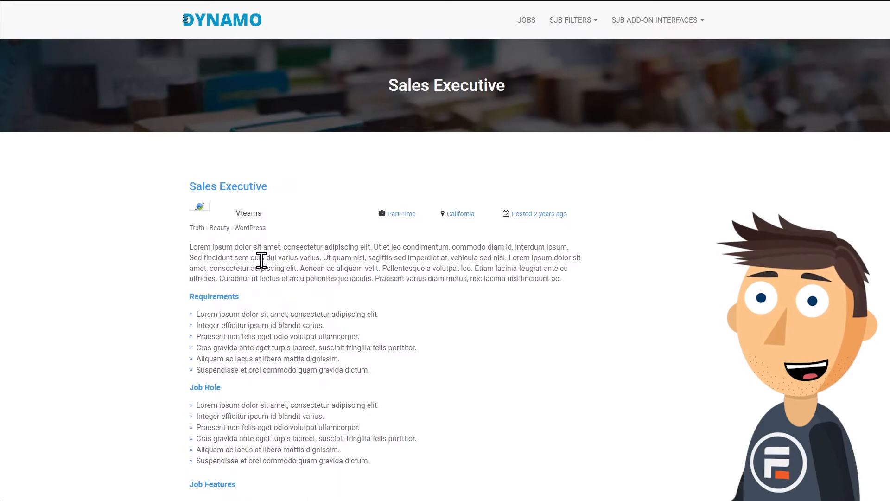
Return to the jobs listing filtered to the Marketing category
left_click(526, 20)
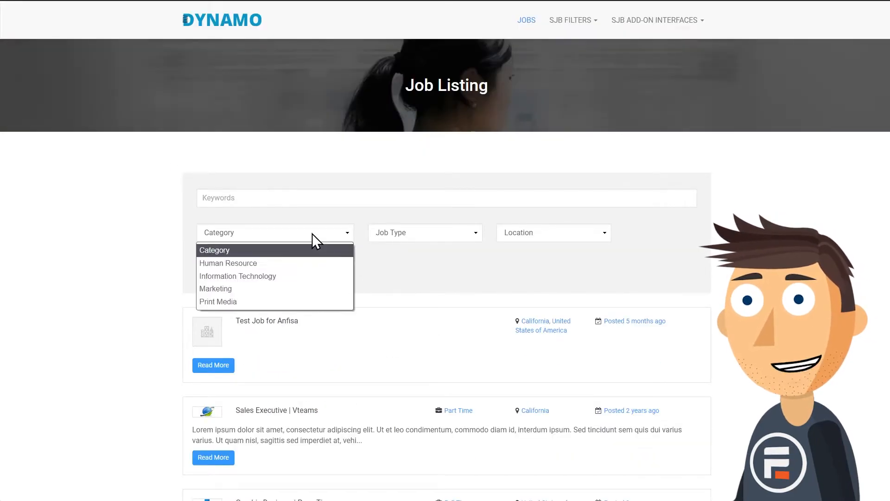
left_click(216, 289)
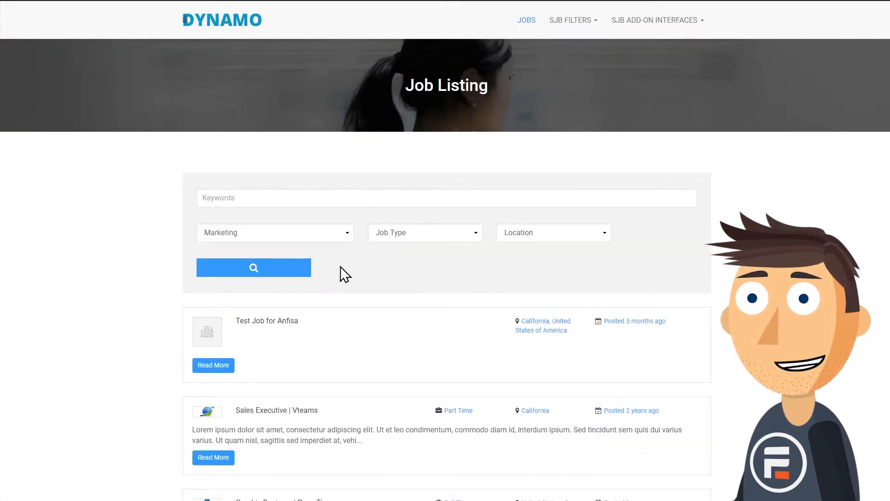
scroll("down", 3)
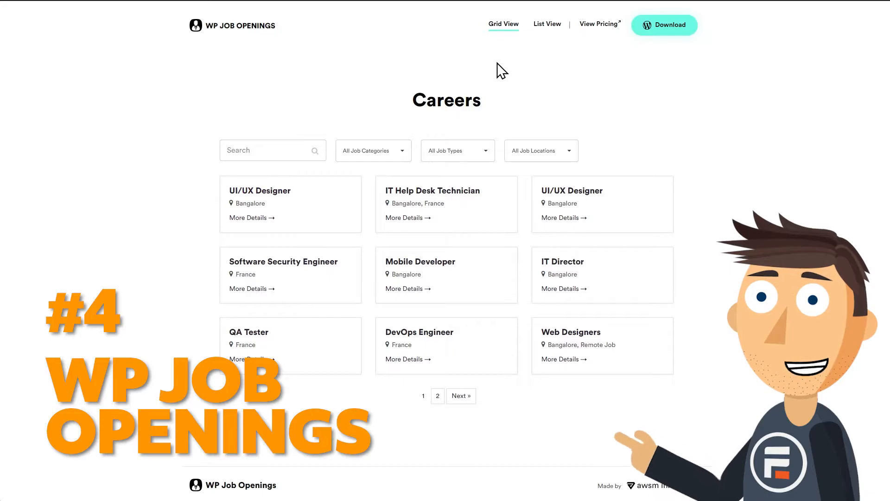
Switch to list view, open UI/UX Designer, and start typing 'Joh' as Full Name
left_click(547, 24)
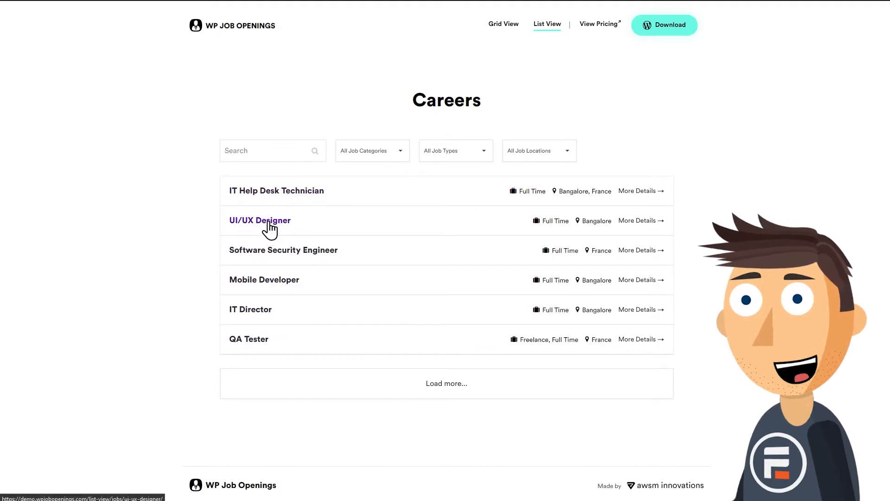
left_click(260, 220)
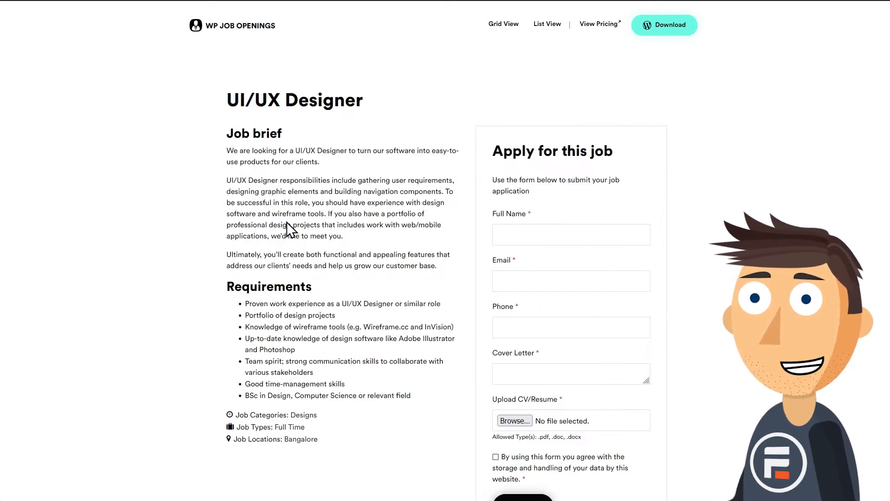
scroll("down", 3)
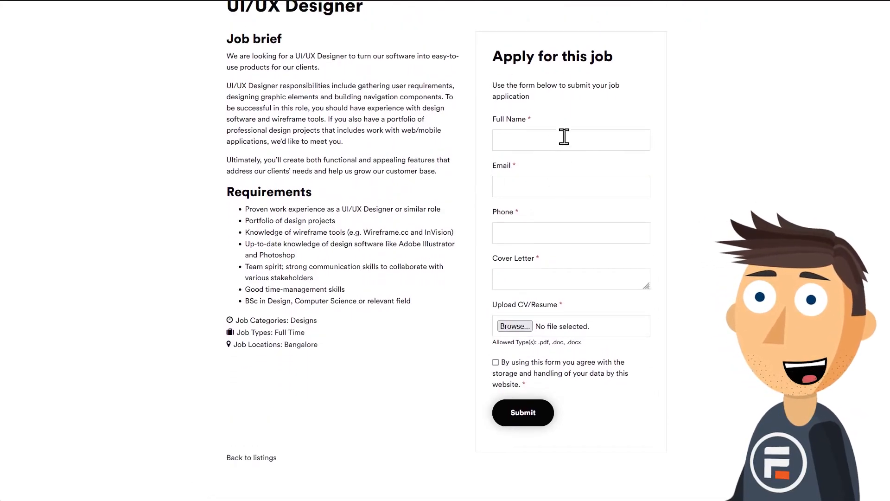
left_click(571, 139)
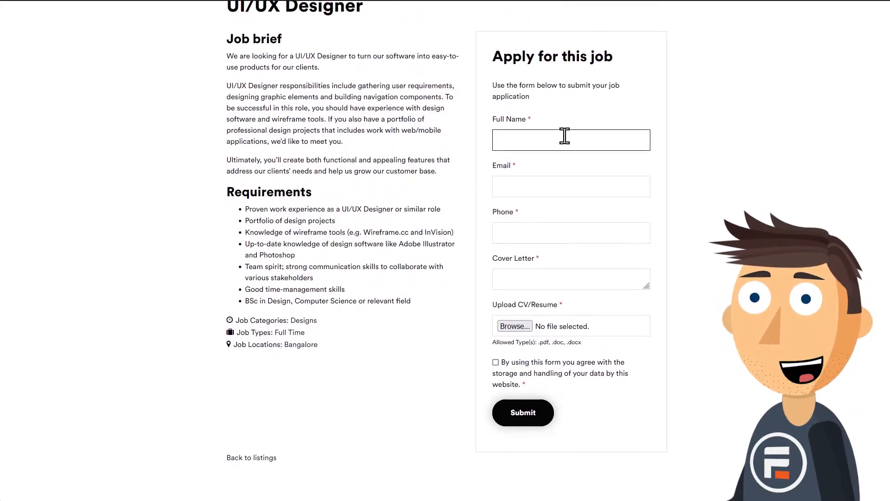
type("Joh")
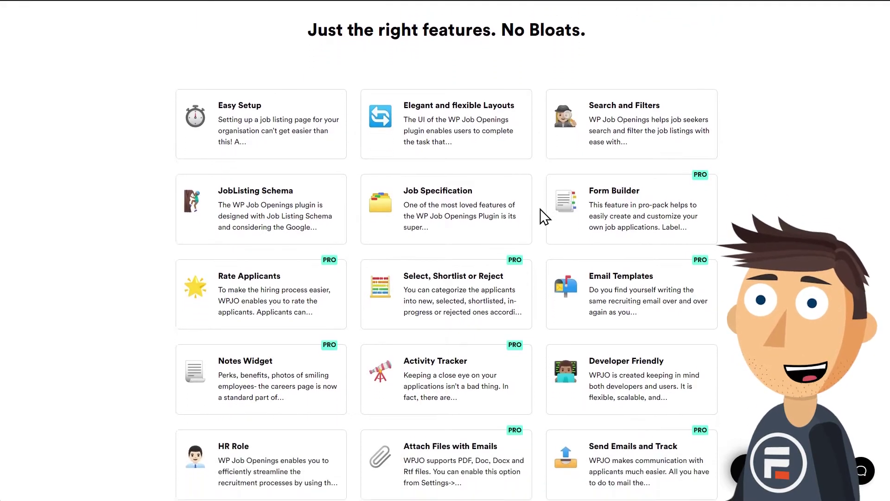
Scroll through the WP Job Openings feature cards, including the Pro-only features
scroll("down", 3)
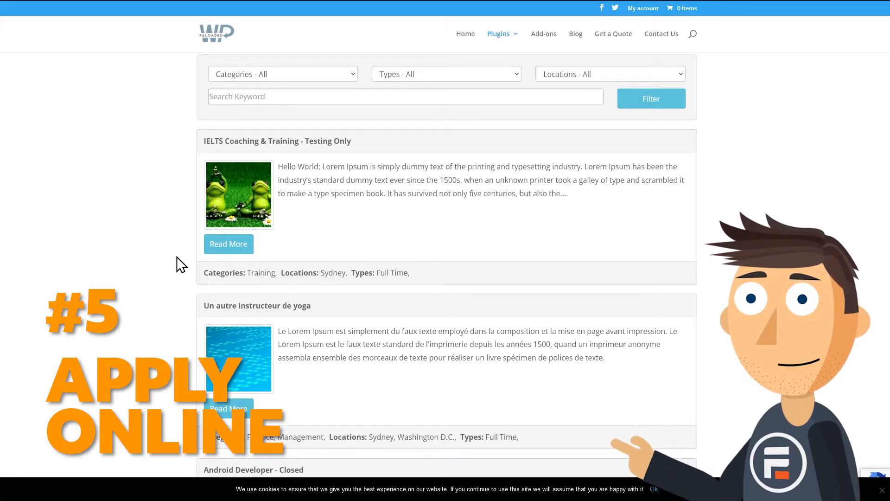
scroll("down", 3)
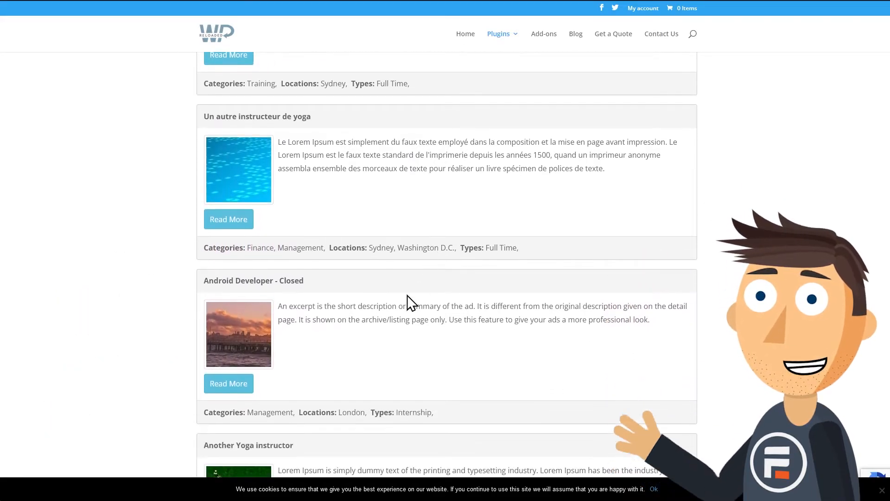
mouse_move(243, 386)
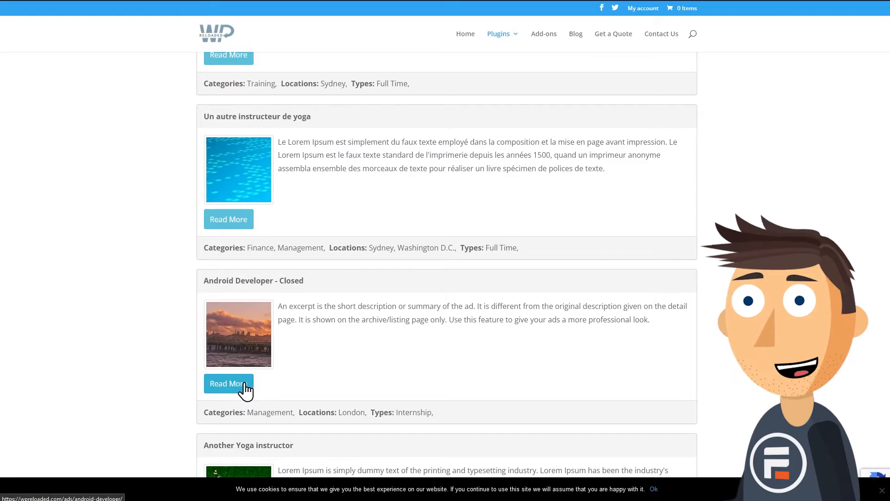
left_click(228, 383)
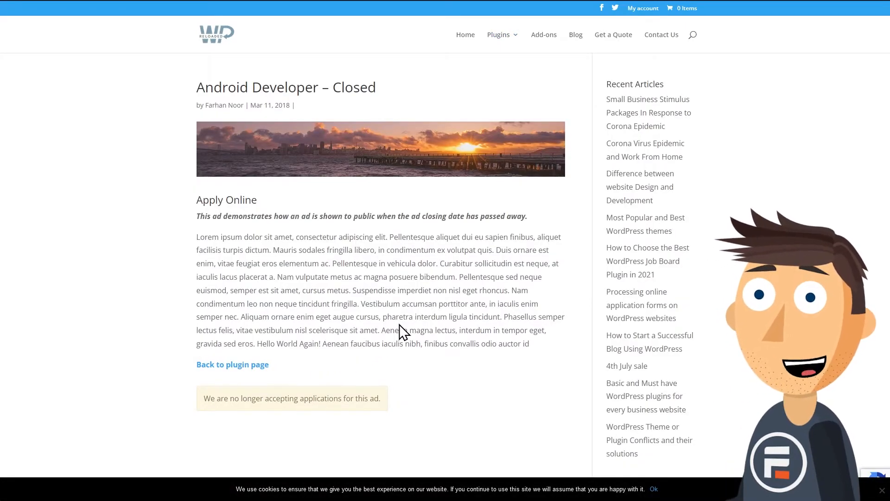
mouse_move(426, 391)
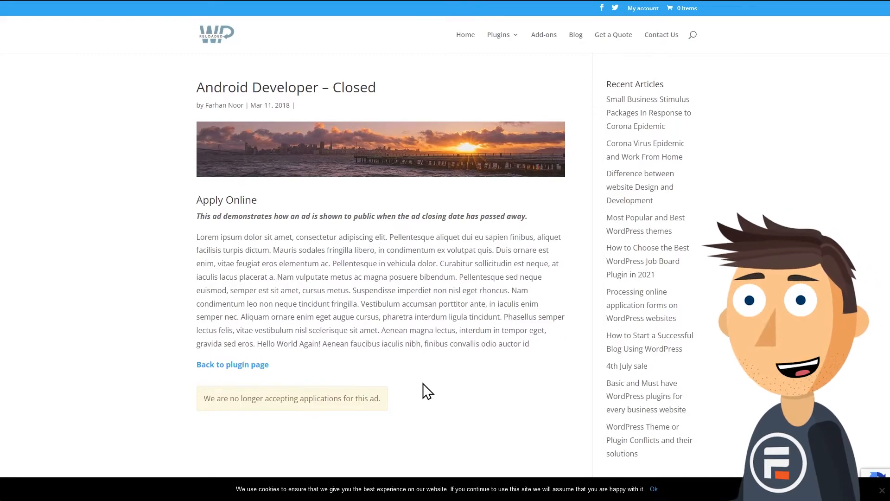
left_click(232, 364)
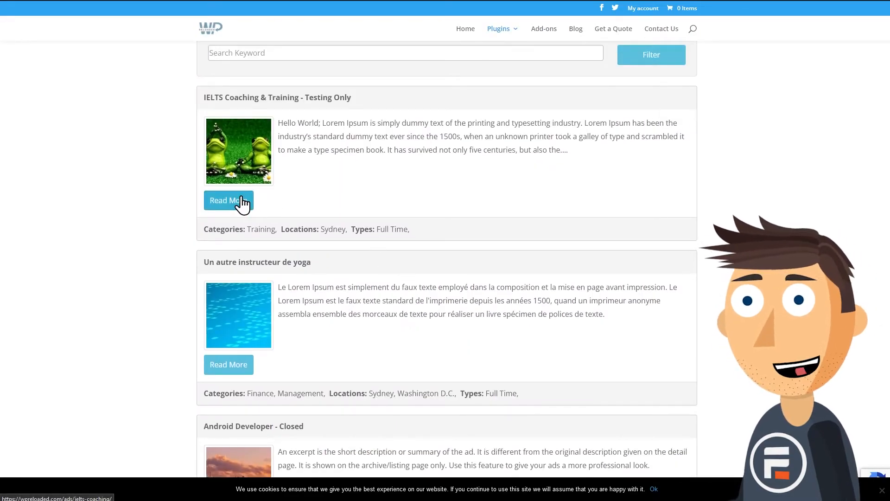
Open the IELTS Coaching & Training ad and scroll its application form down to Submit
left_click(228, 200)
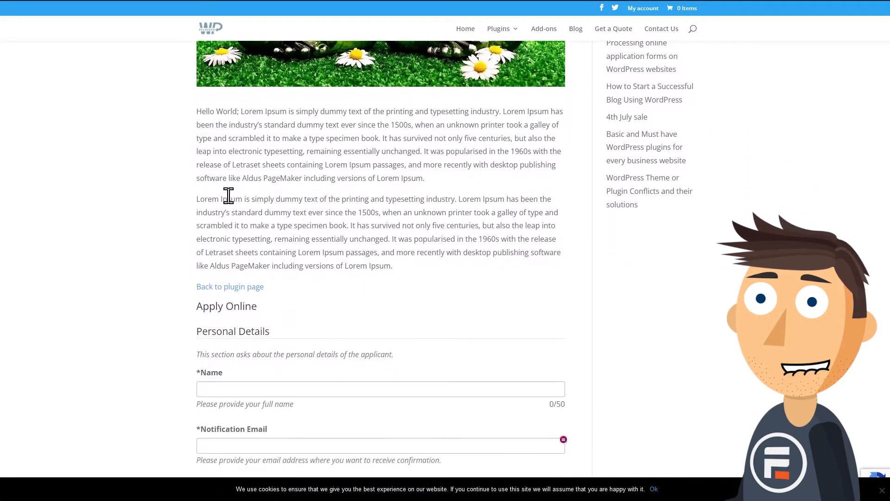
scroll("down", 3)
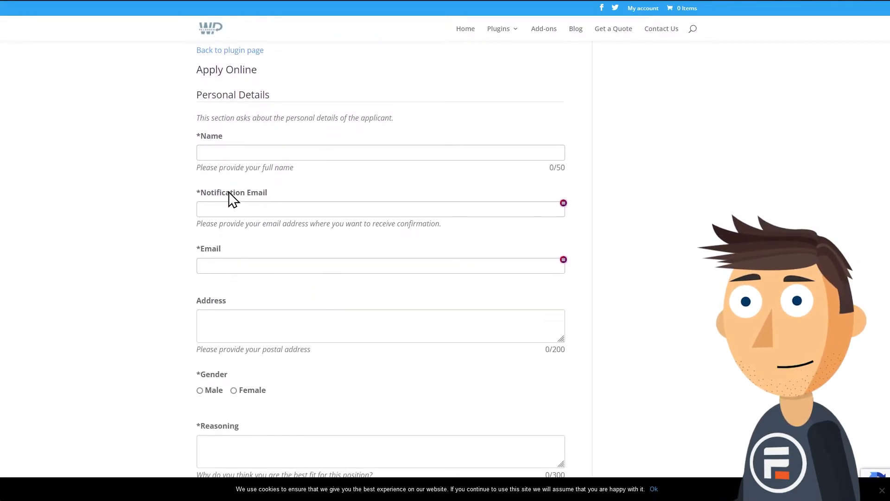
scroll("down", 3)
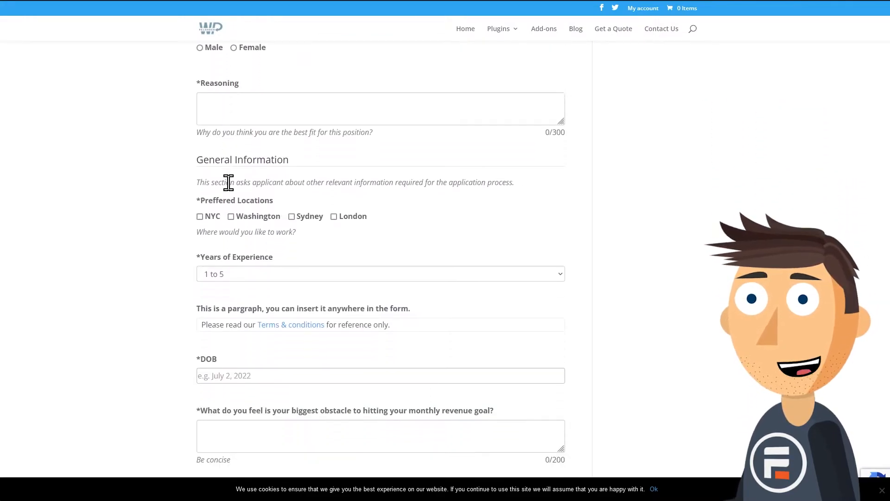
scroll("down", 3)
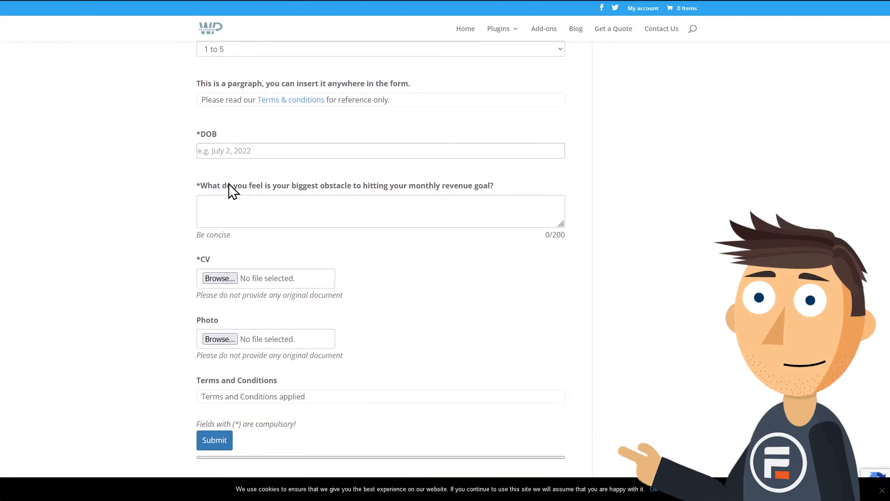
left_click(544, 35)
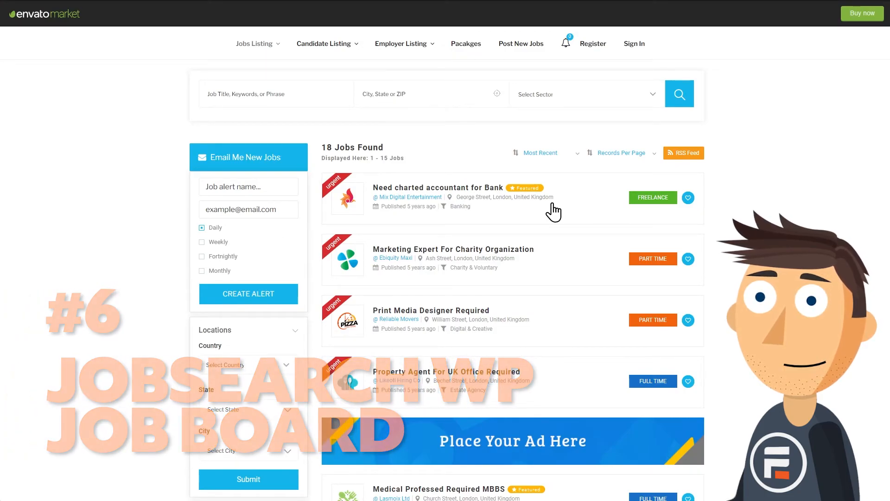
Open 'Need charted accountant for Bank' and scroll through its Apply for this Job popup
left_click(438, 188)
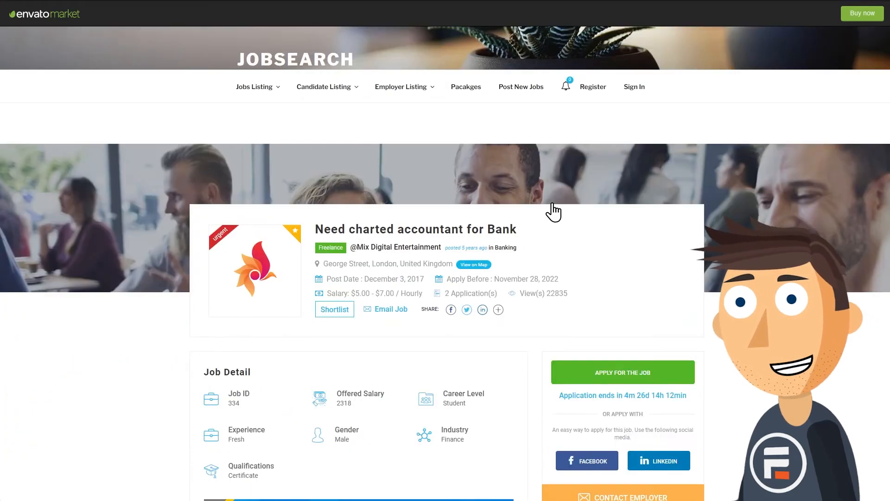
scroll("down", 3)
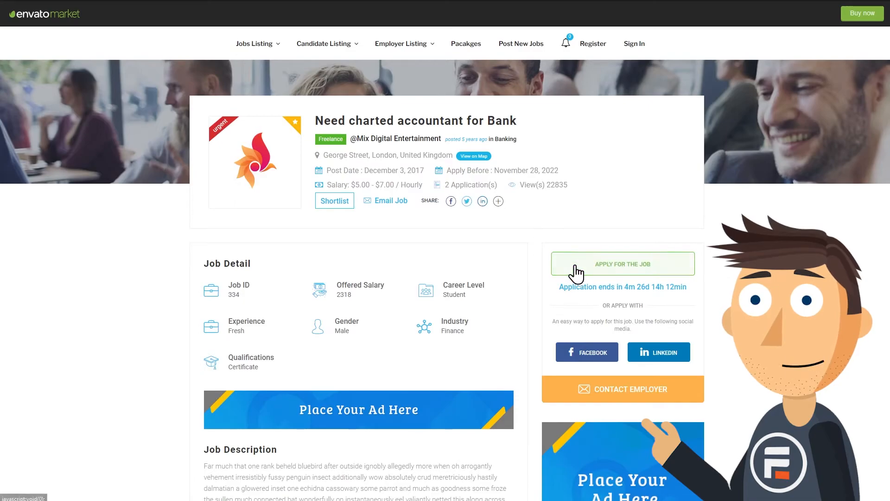
left_click(623, 263)
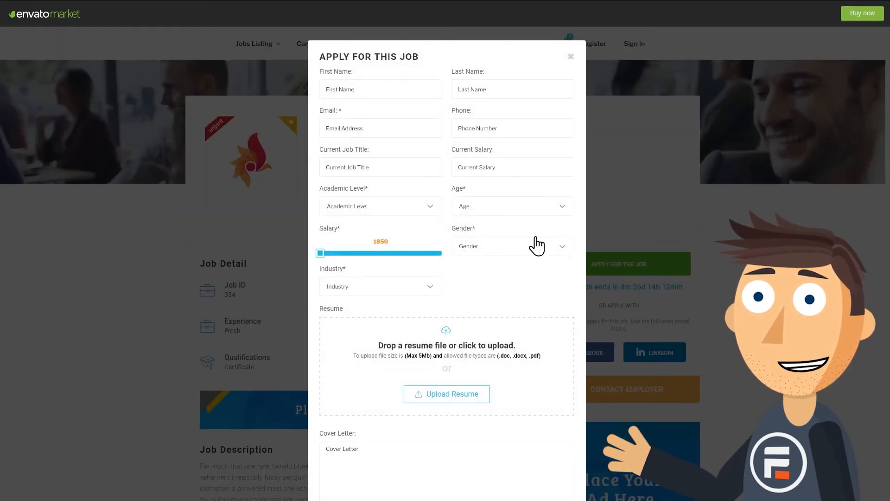
scroll("down", 3)
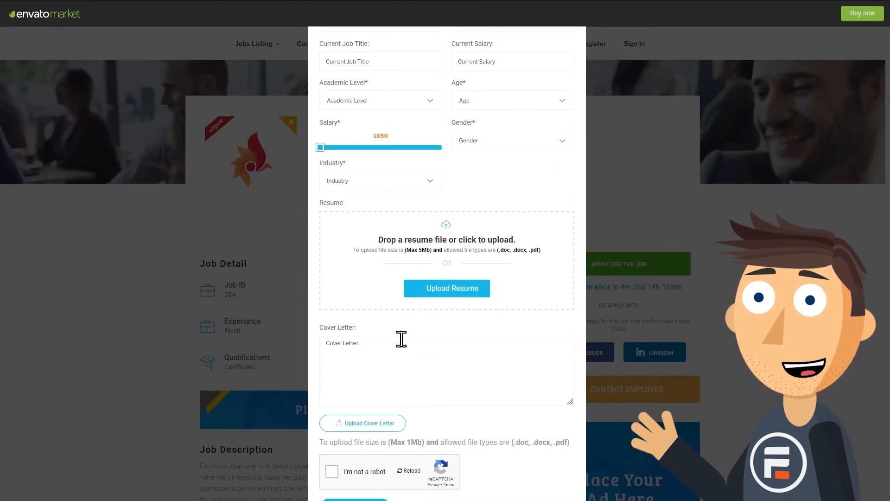
scroll("down", 3)
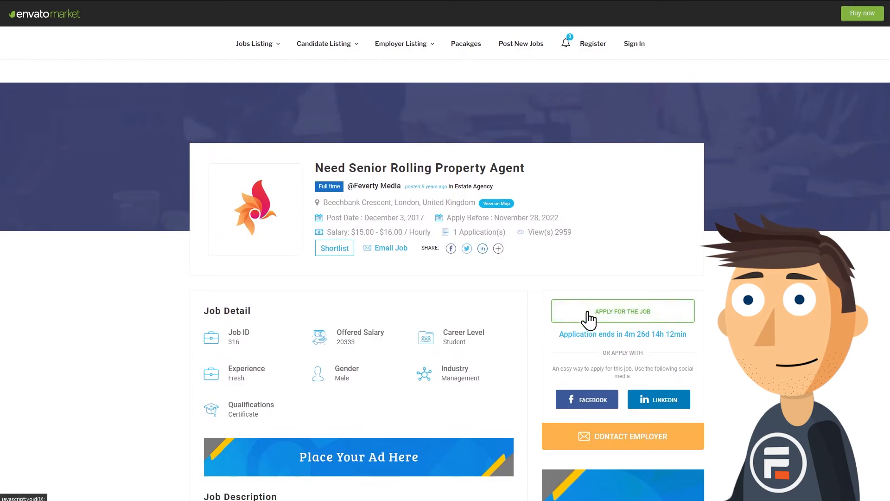
mouse_move(650, 408)
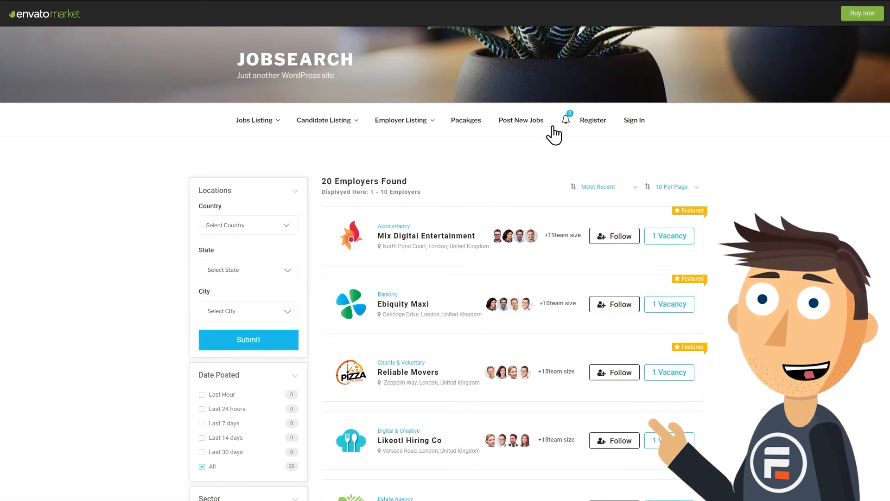
Scroll down through JobSearch WP Job Board's Top Trending Features grid
scroll("down", 3)
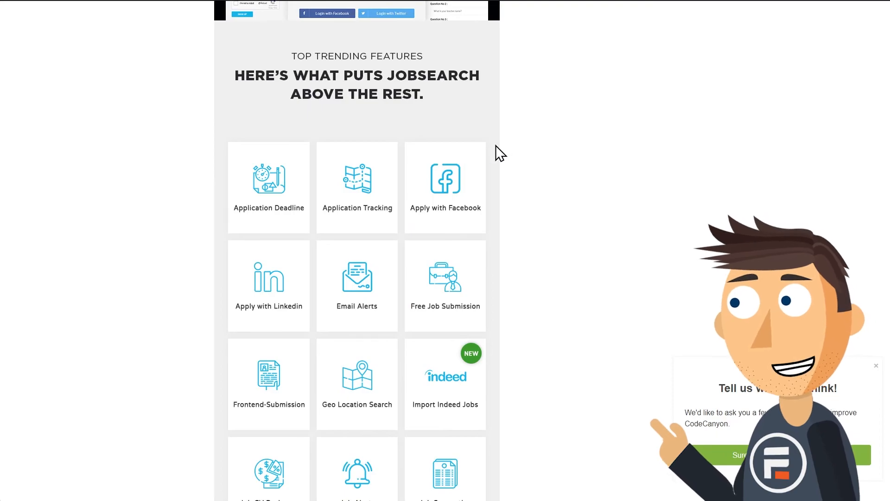
scroll("down", 3)
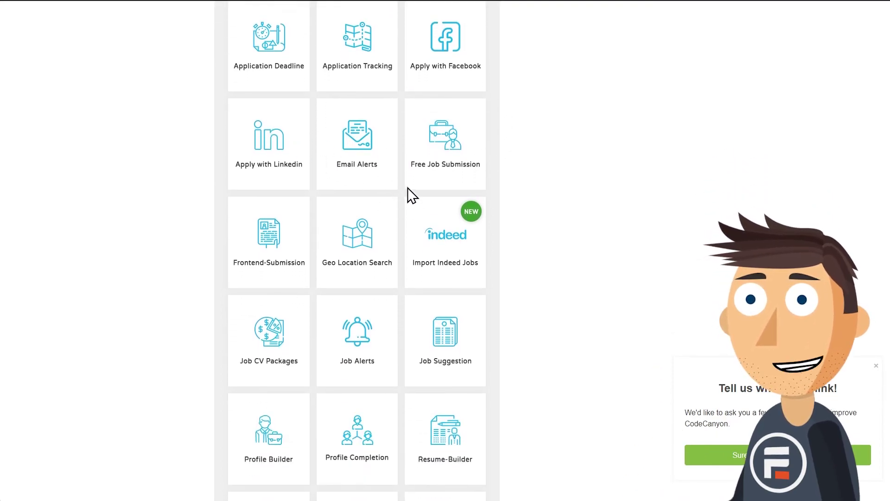